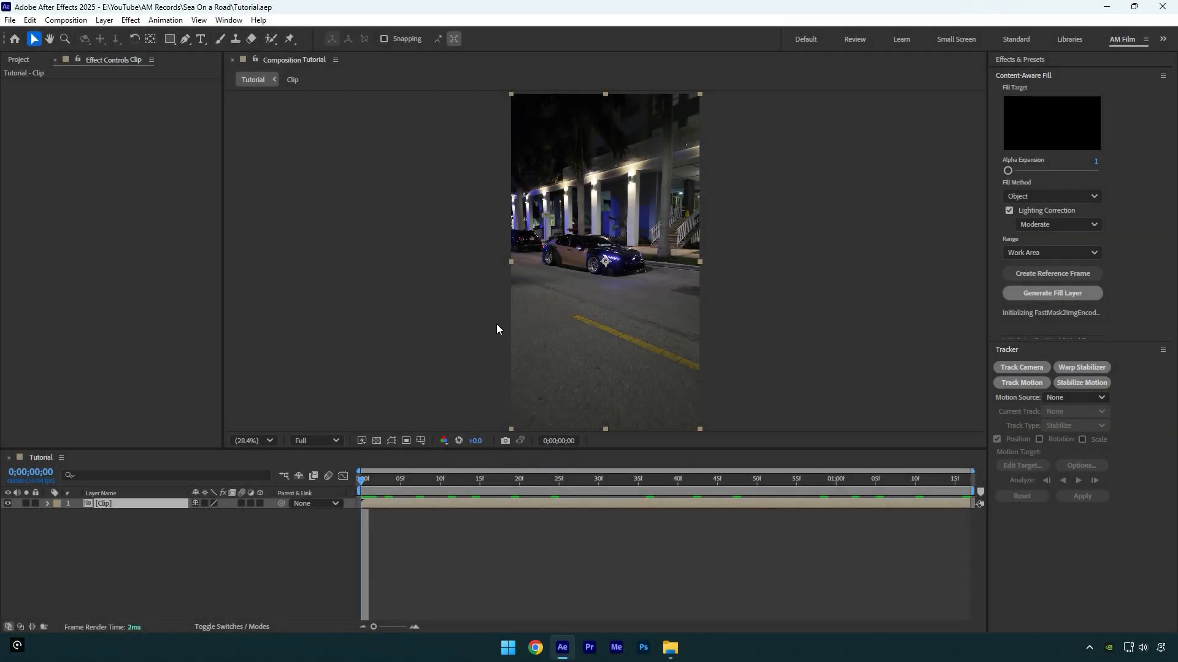
Step: Track the street clip's camera and create a solid and camera on the road track points
left_click(1020, 368)
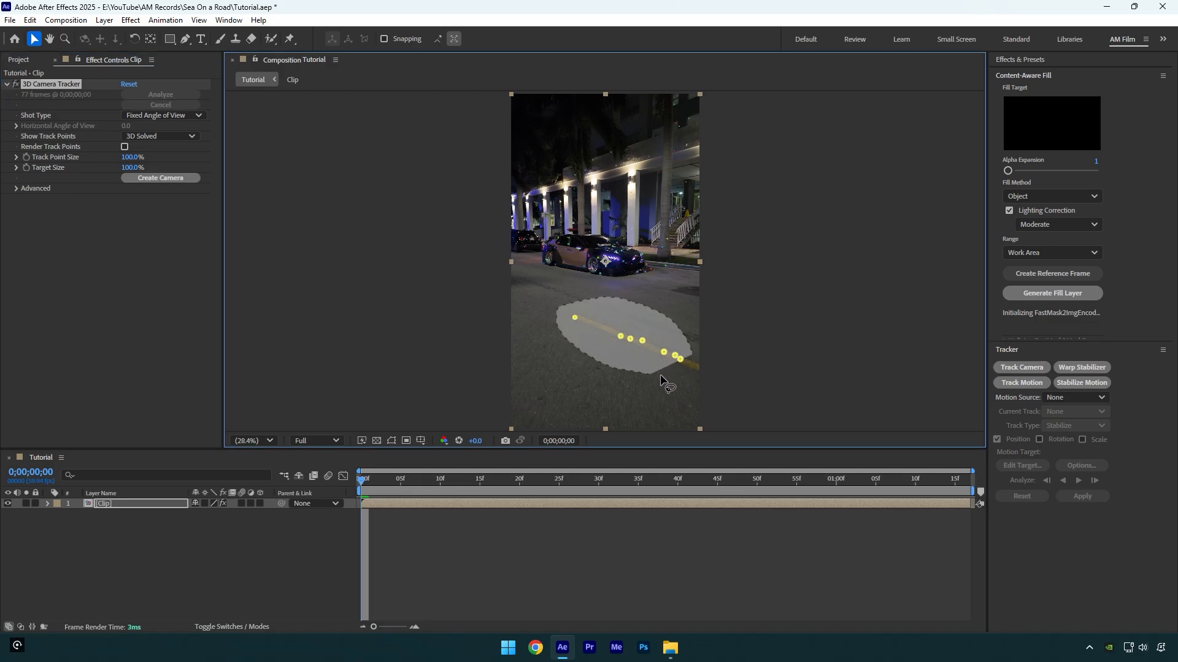
right_click(627, 340)
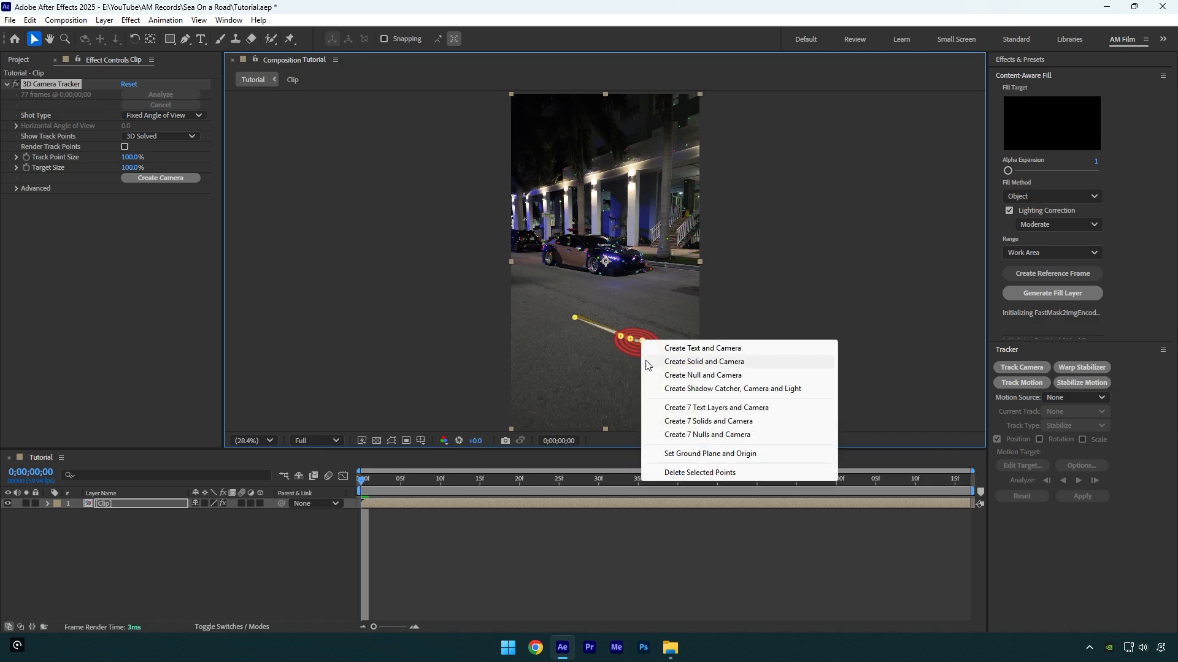
left_click(703, 361)
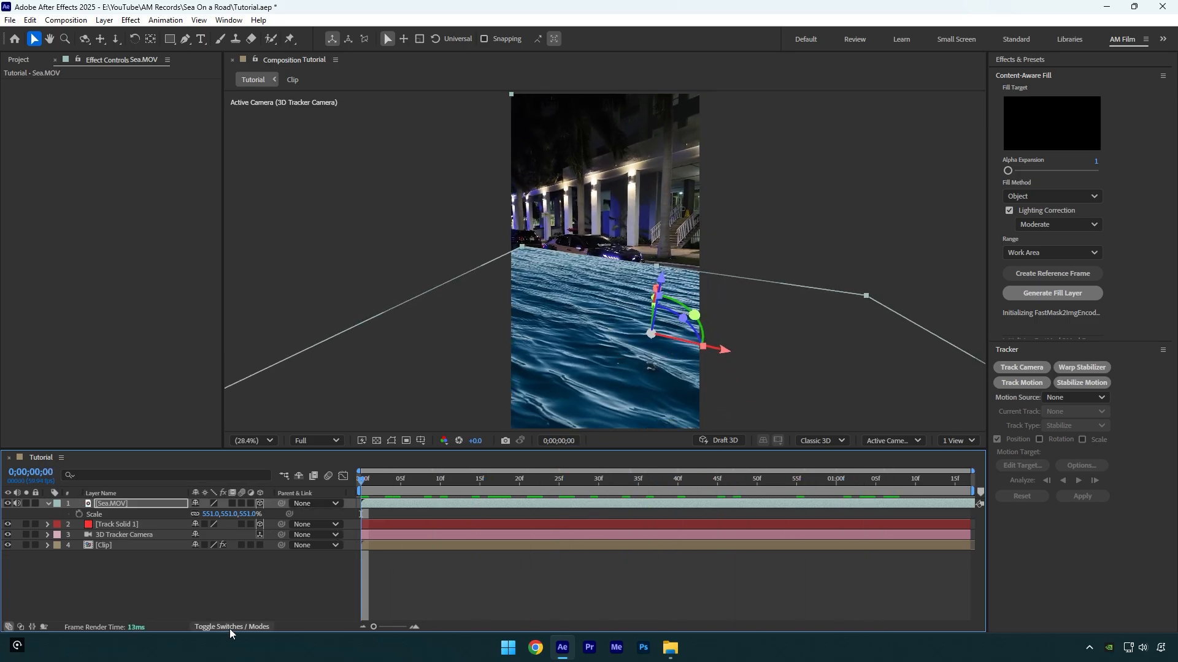
Step: Set Sea.MOV's blending mode to Overlay and hide Track Solid 1
left_click(232, 626)
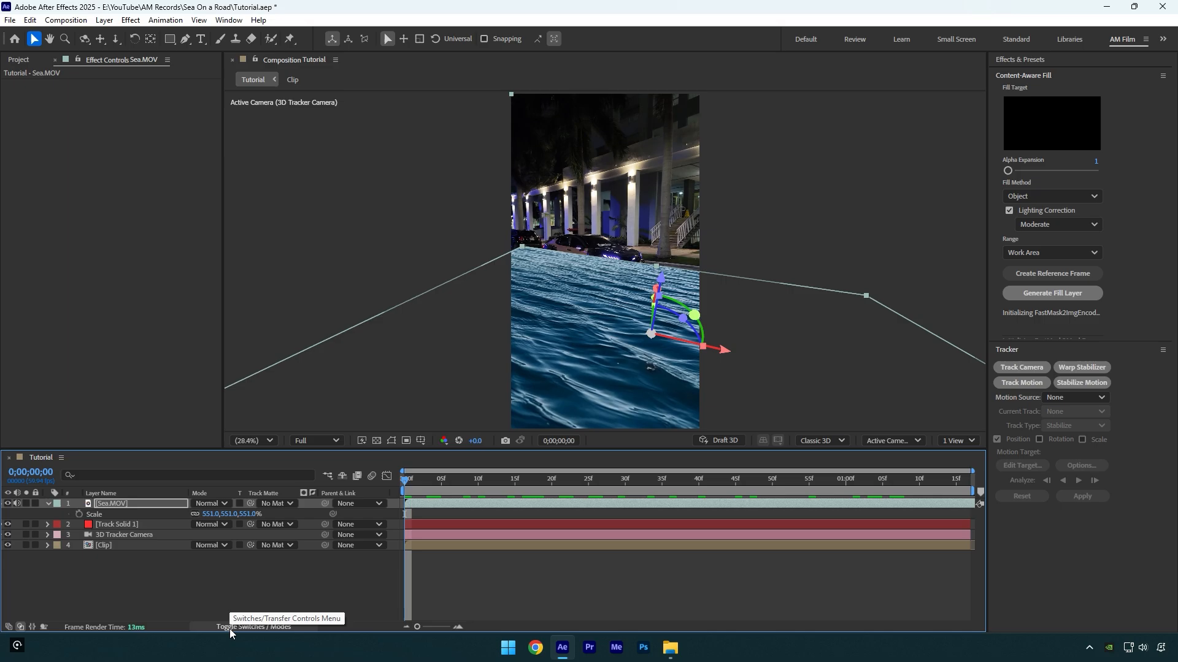
left_click(217, 503)
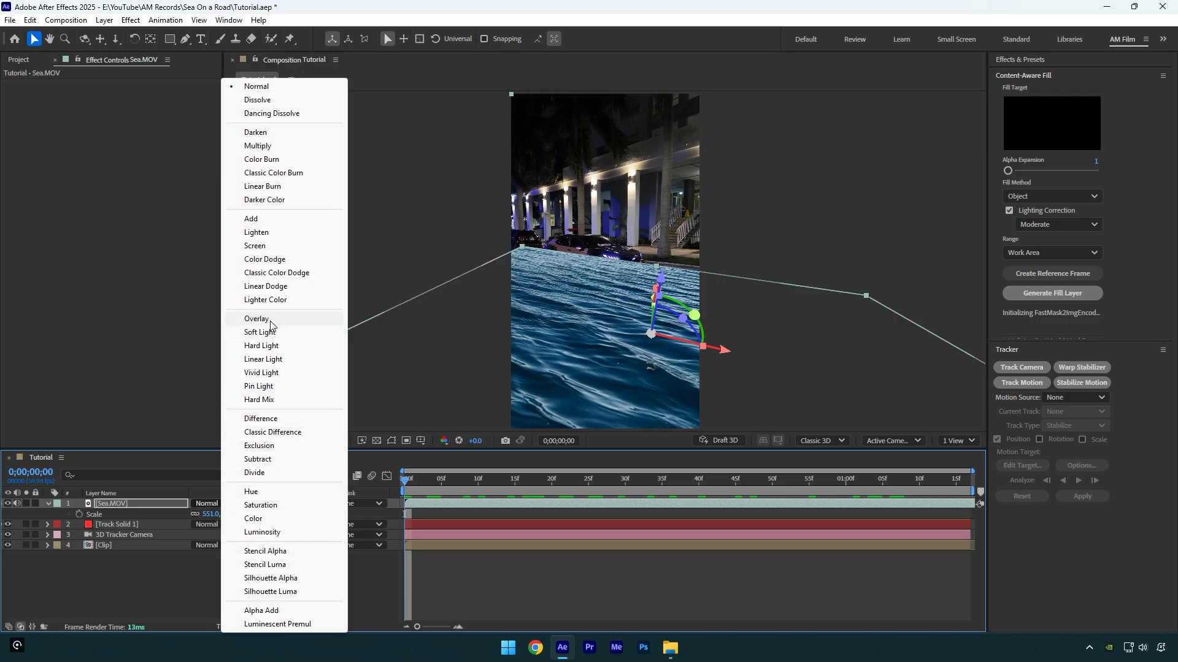
left_click(257, 318)
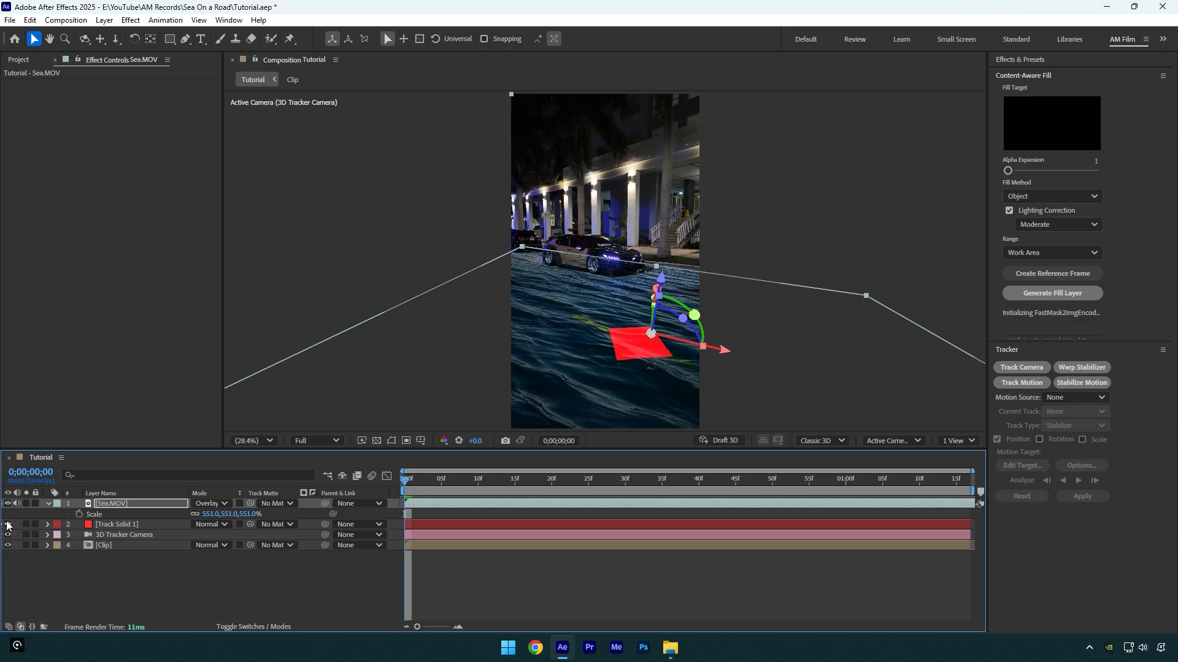
left_click(528, 479)
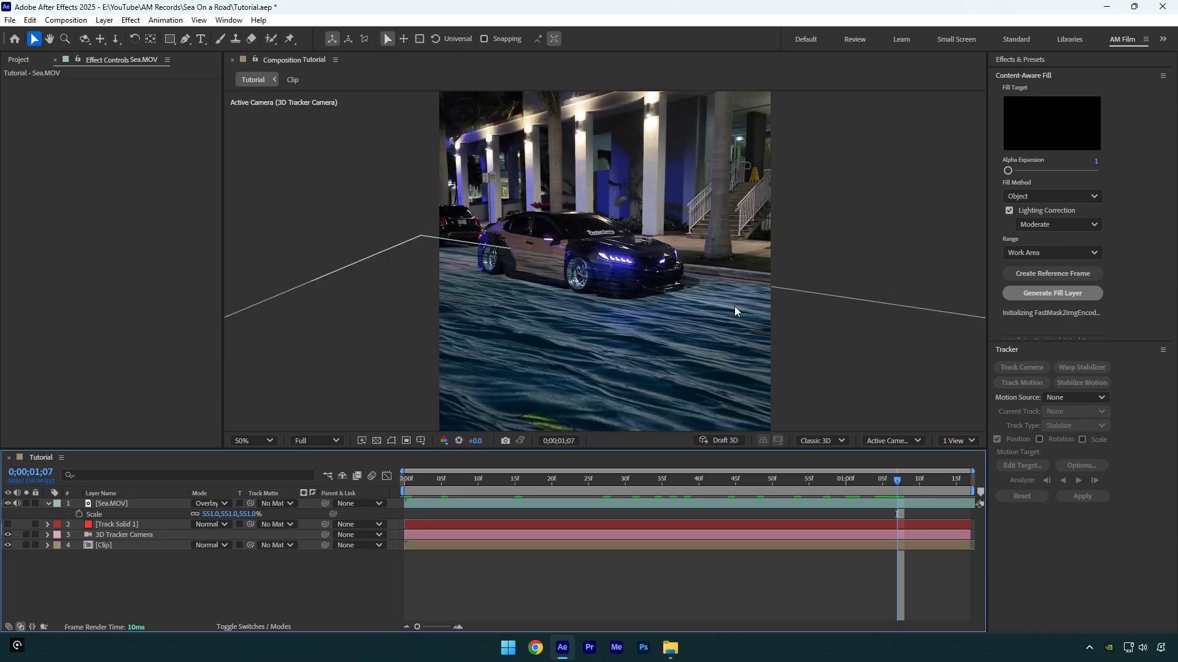
mouse_move(740, 295)
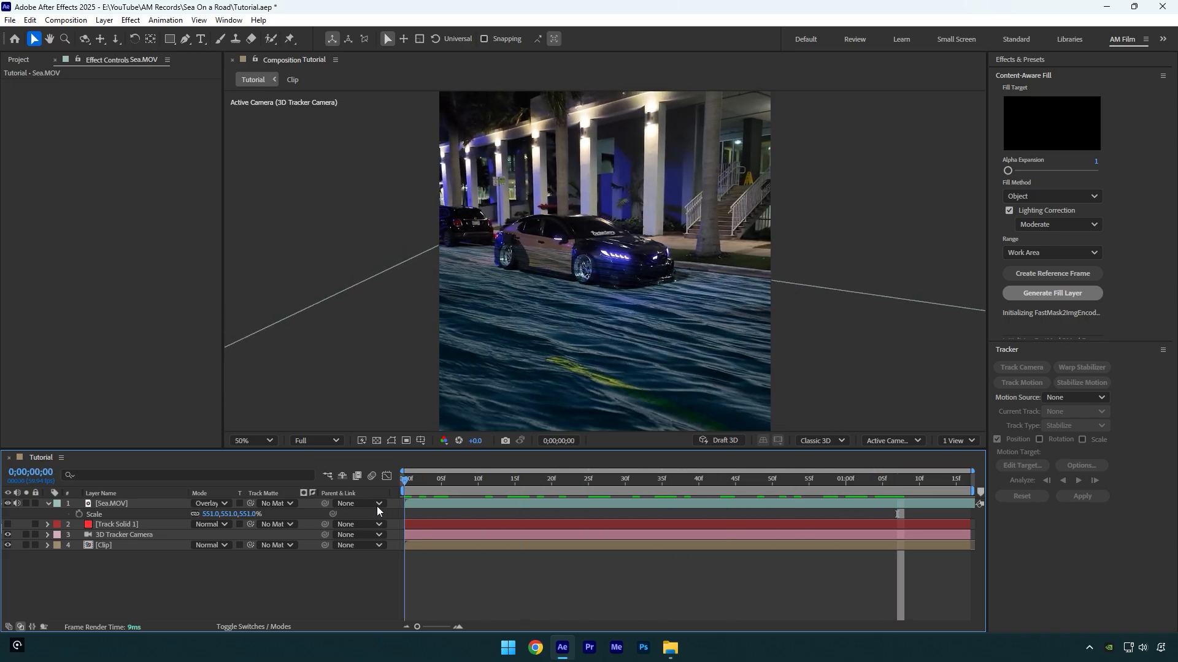
Step: Duplicate the Clip layer as 'Mask' and send it to Mocha AE
key("ctrl+d")
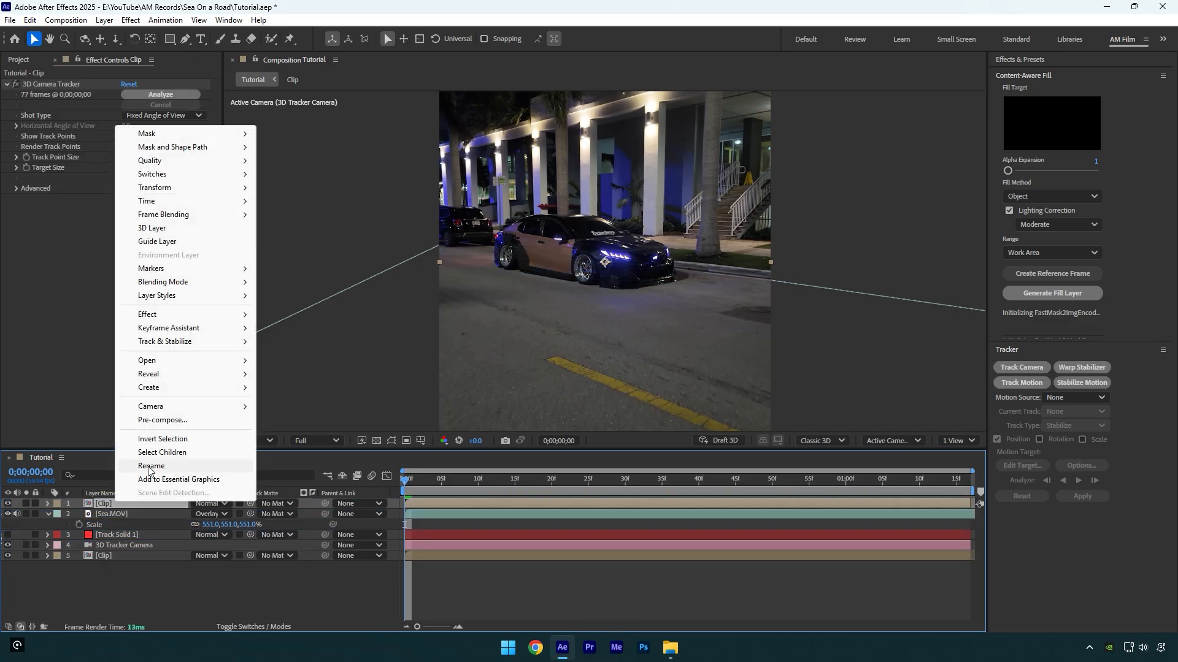
left_click(151, 466)
type("Mask")
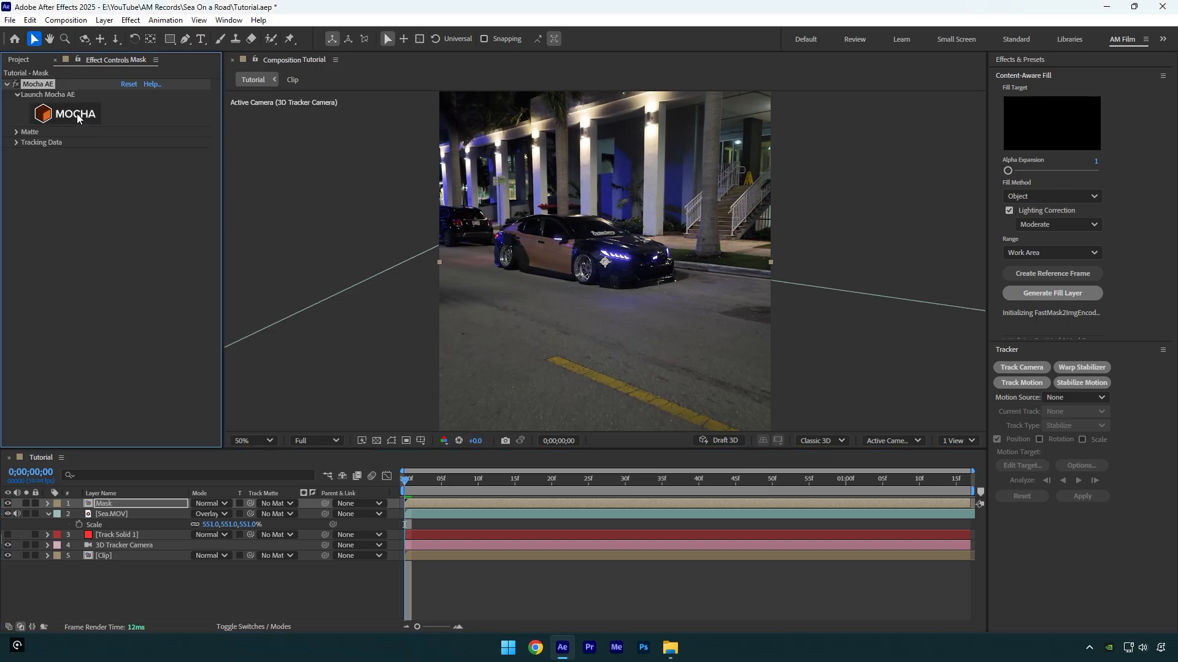
left_click(74, 113)
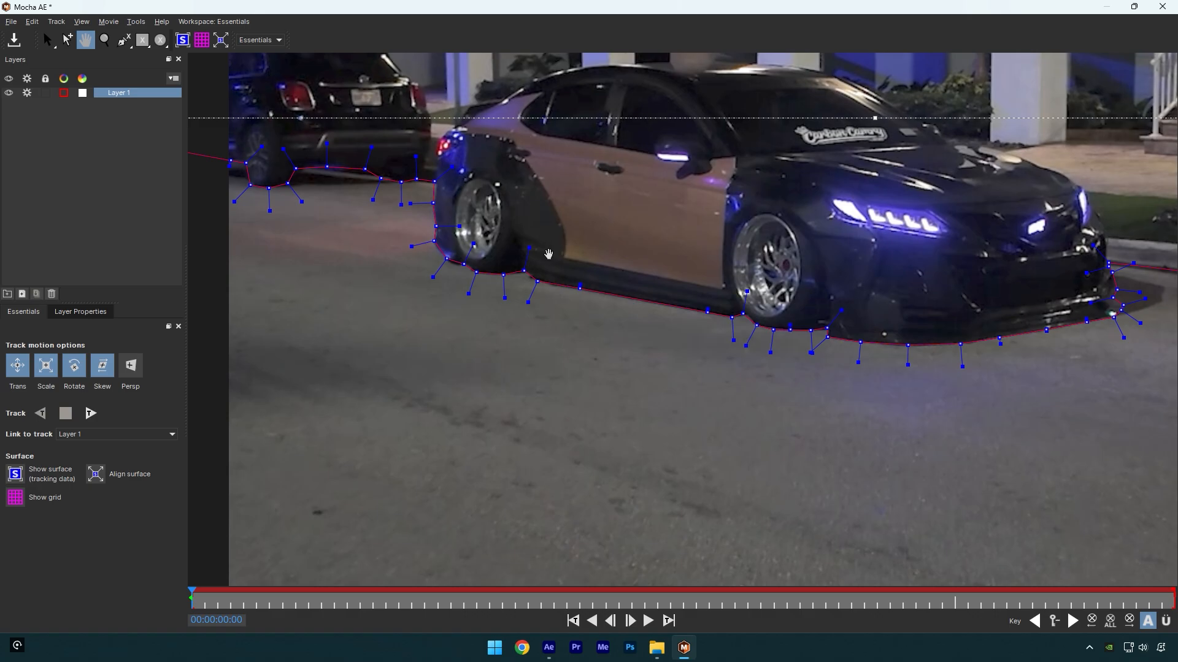
Step: Adjust the car outline spline with the Pick tool and track it forward through the clip
left_click(46, 40)
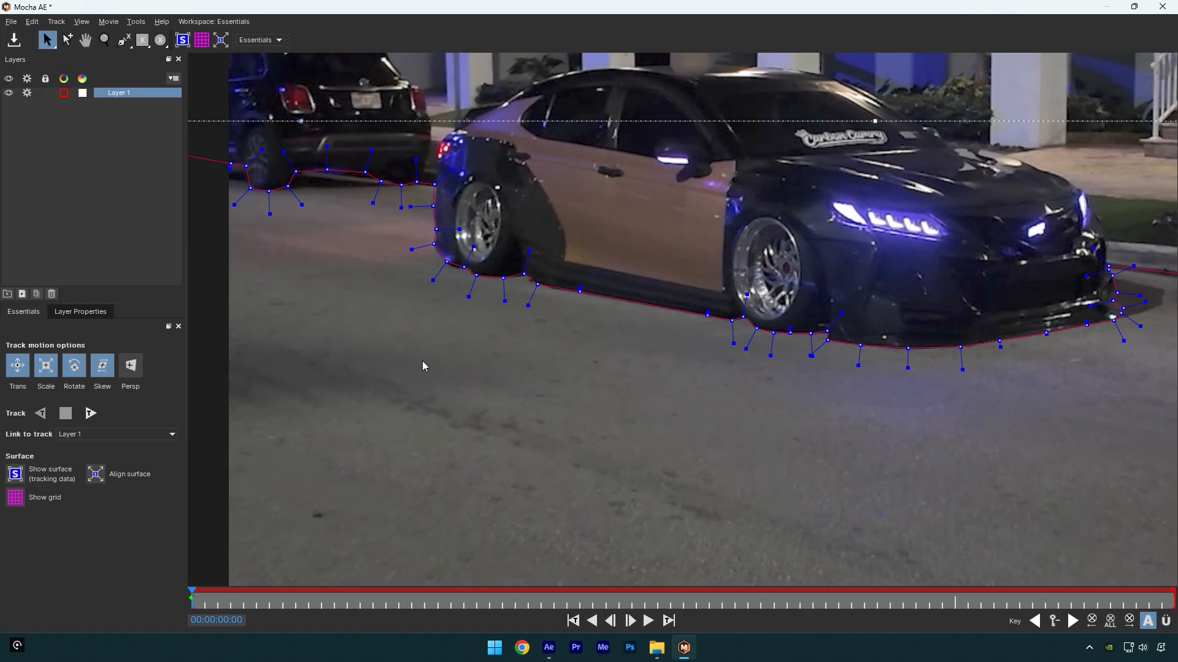
left_click(90, 413)
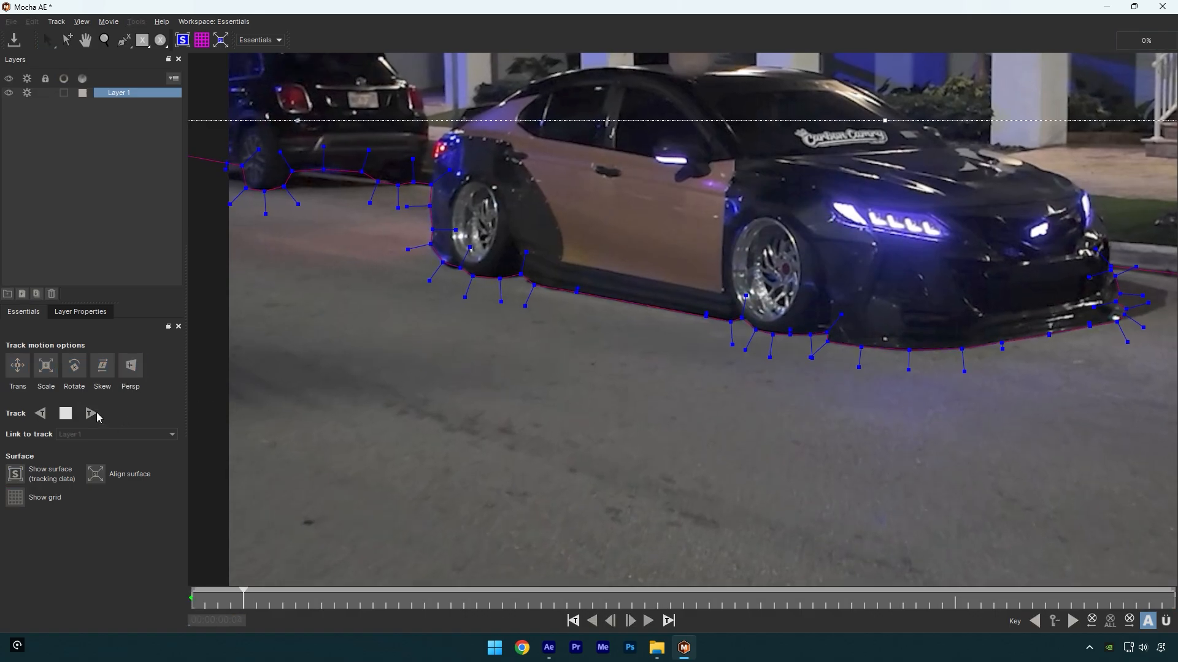
left_click(91, 414)
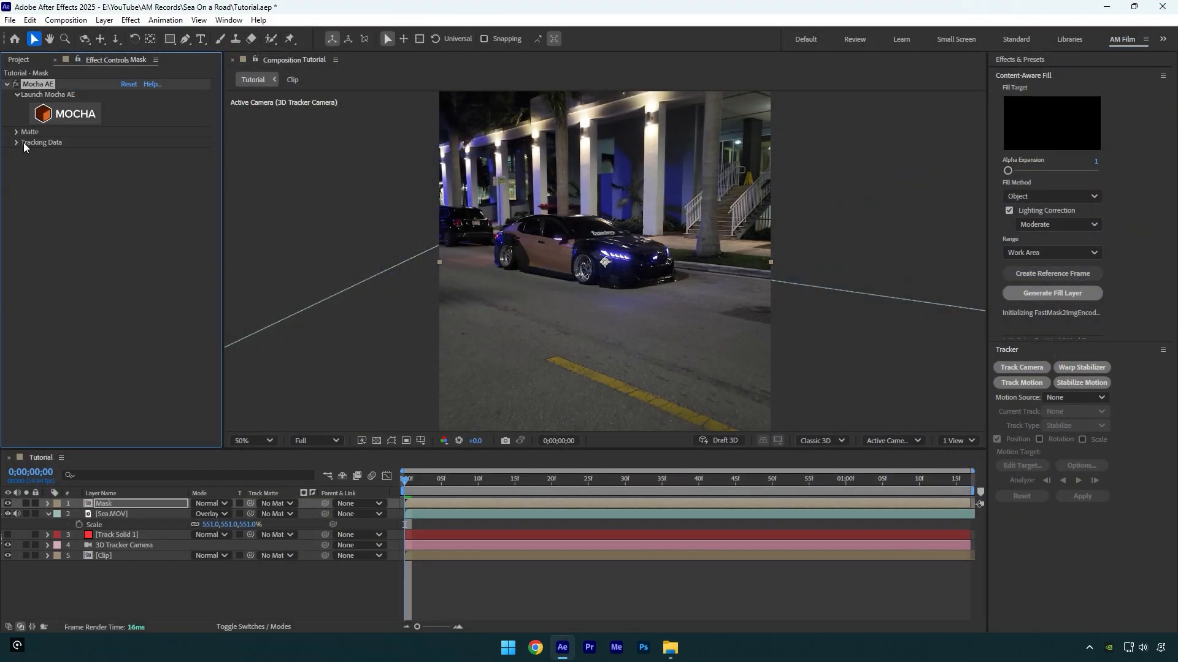
Step: Convert the Mocha car track into AE masks on the Mask layer and view the whole frame at 50%
left_click(17, 132)
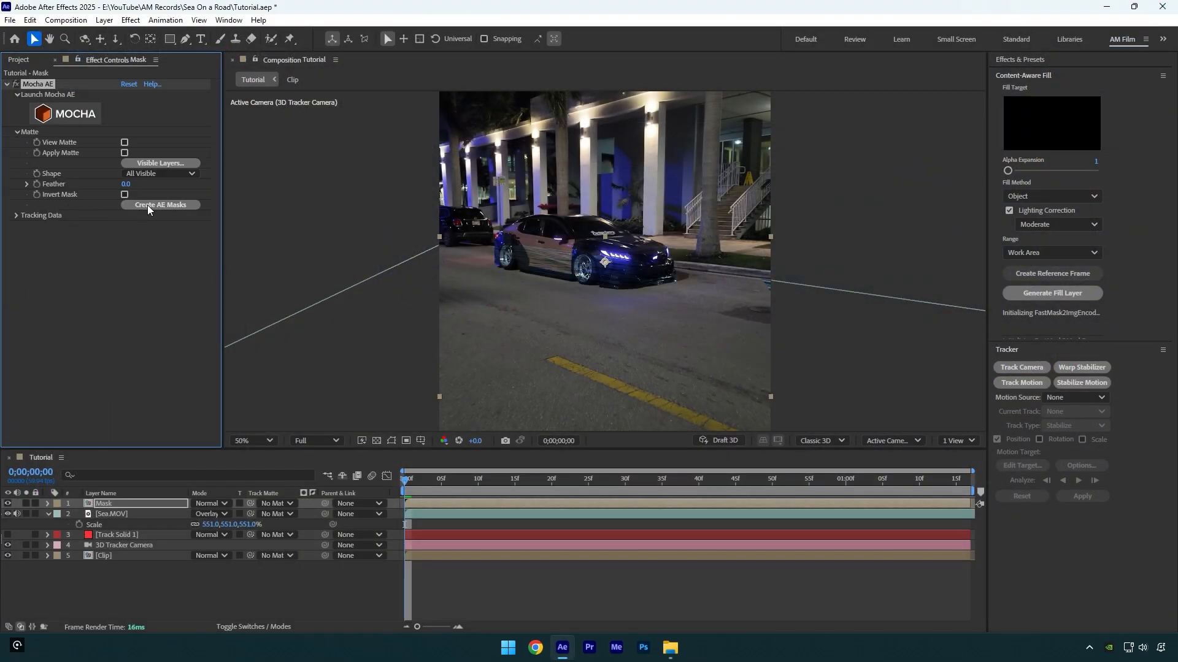
left_click(160, 205)
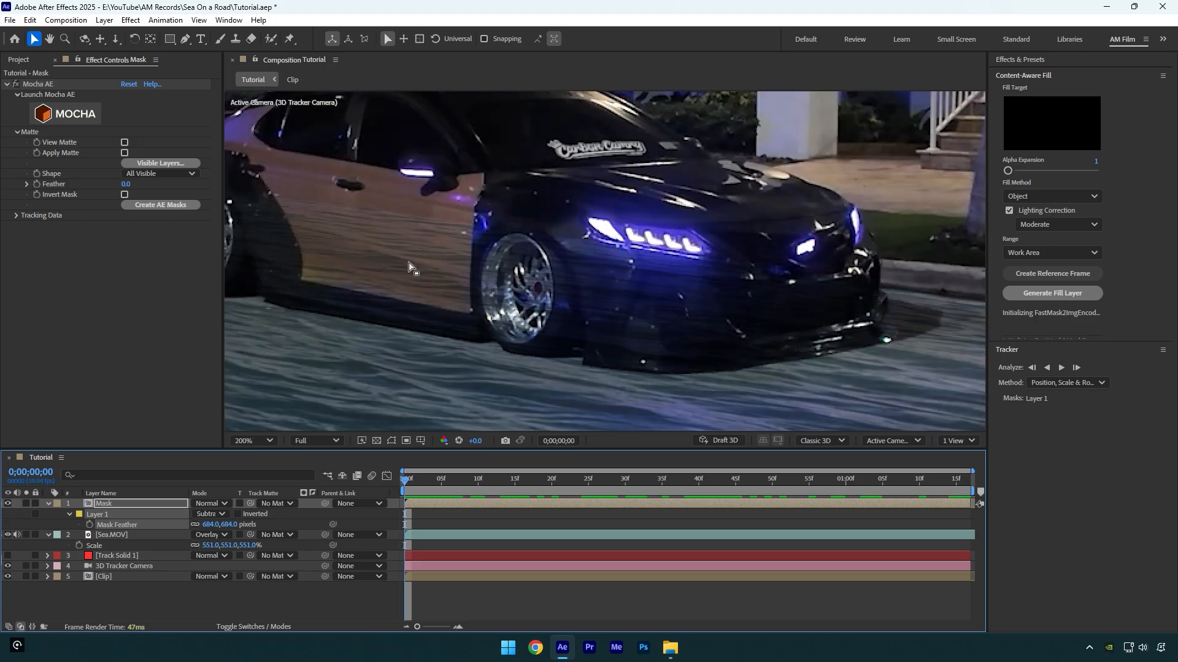
left_click(248, 442)
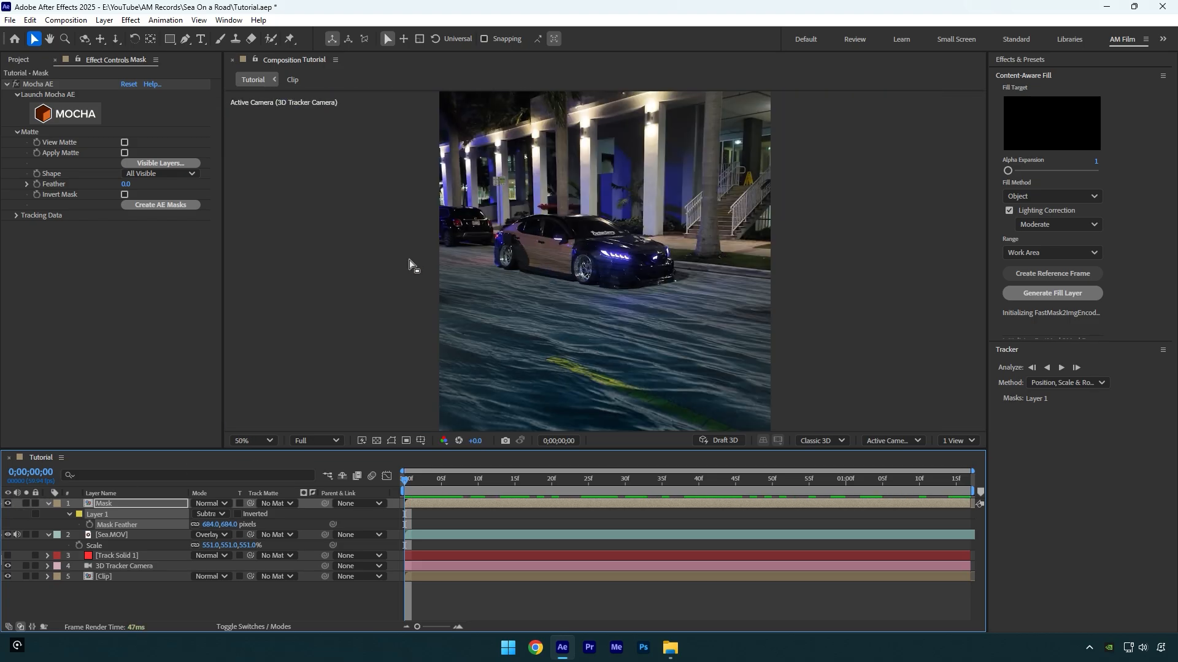
Step: Duplicate the street clip, freeze its Roto Brush car matte and view the comp at 100%
left_click(103, 577)
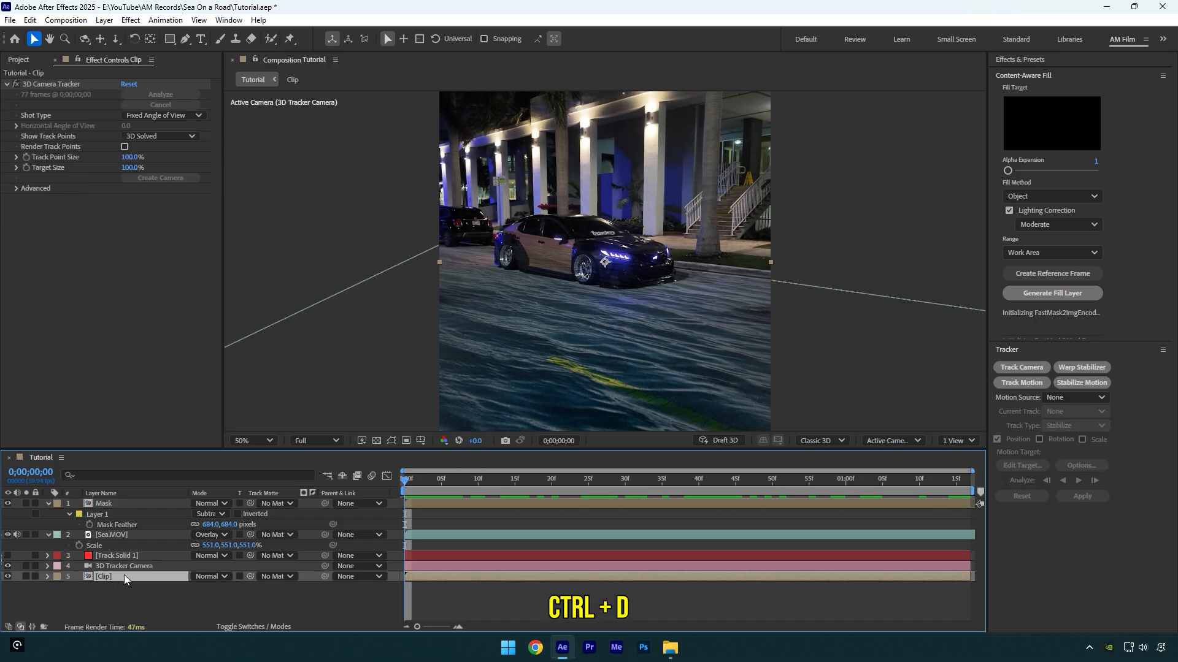
key("ctrl+d")
type("Car only")
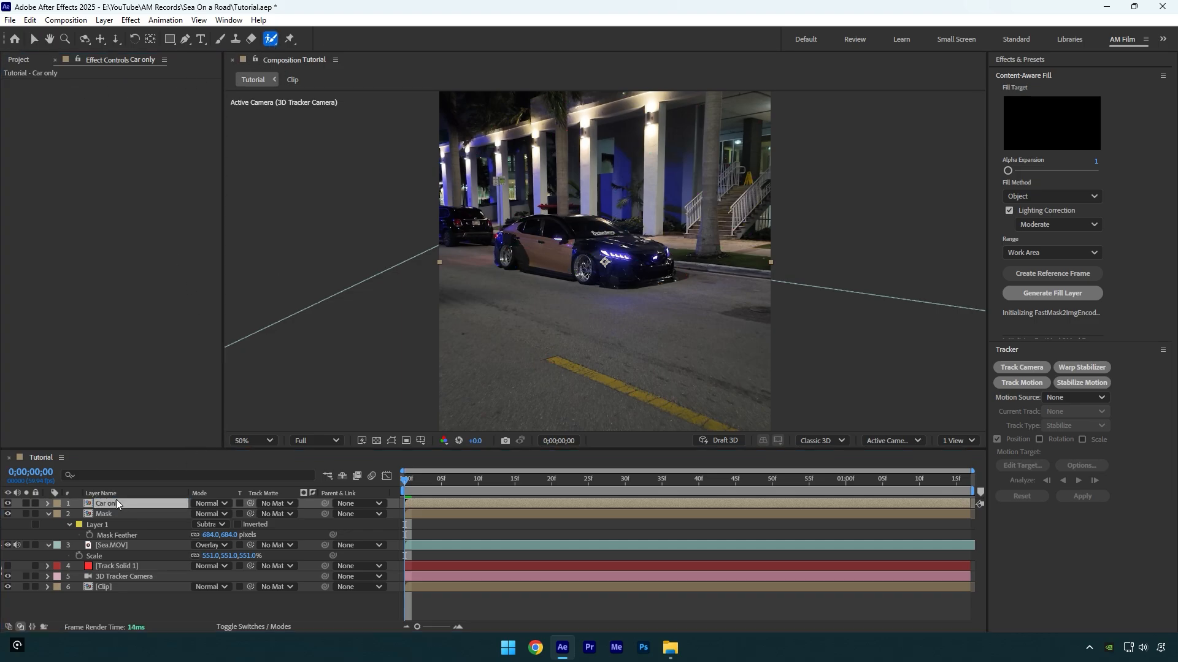
double_click(108, 502)
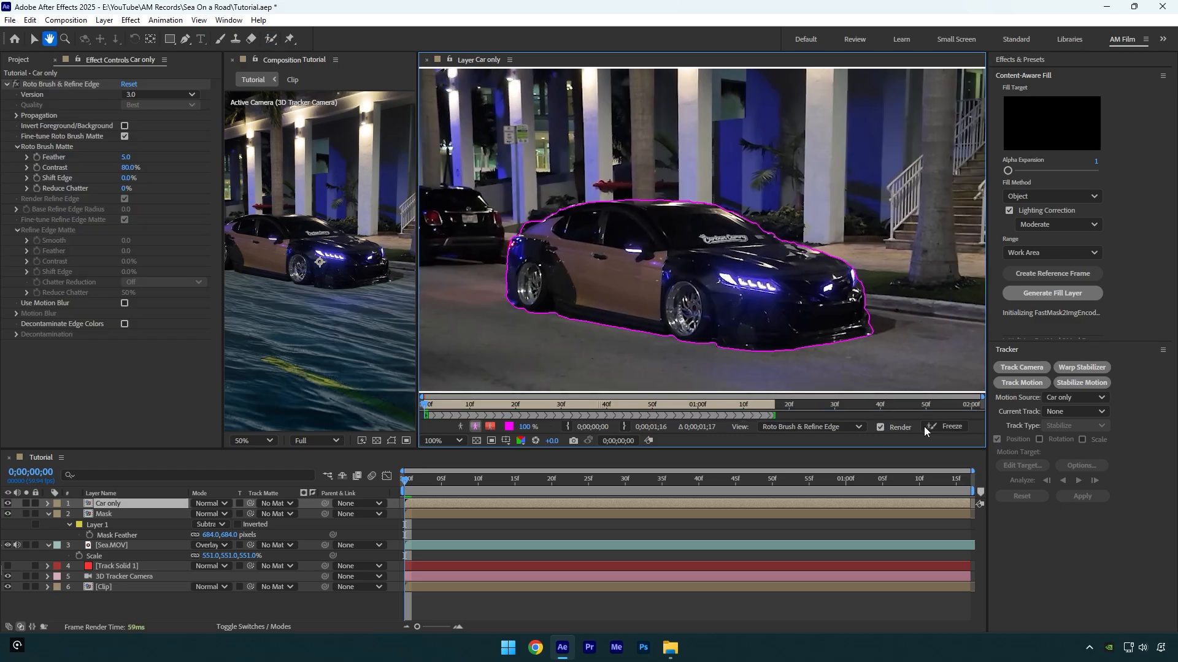
left_click(950, 427)
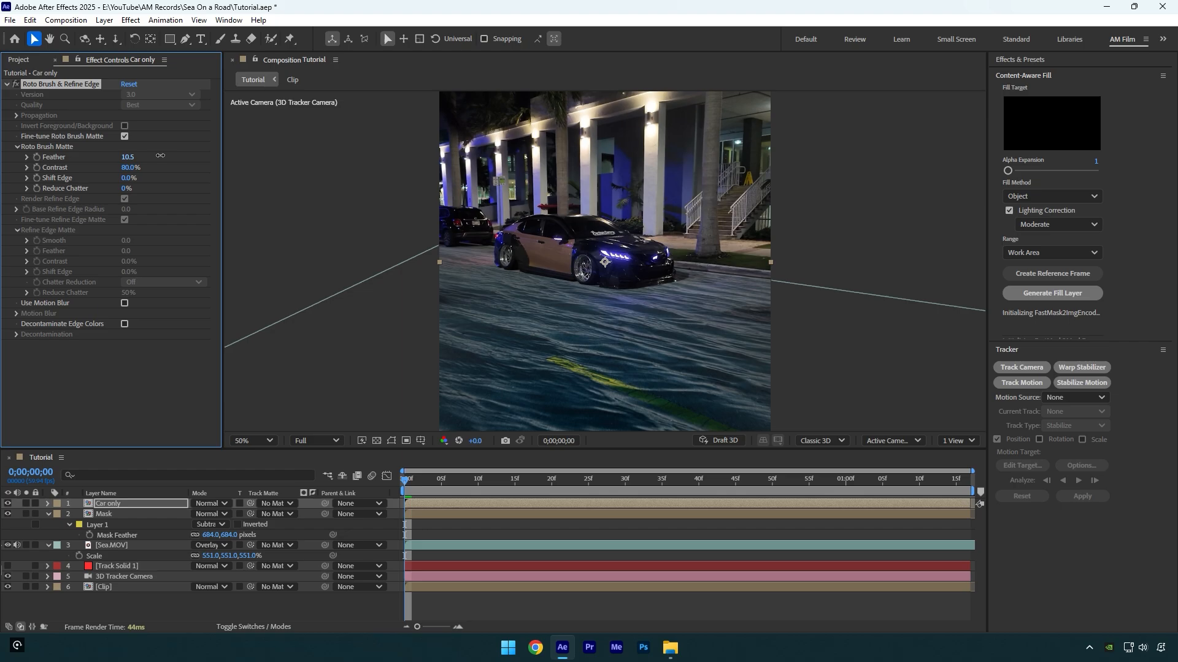
left_click(251, 442)
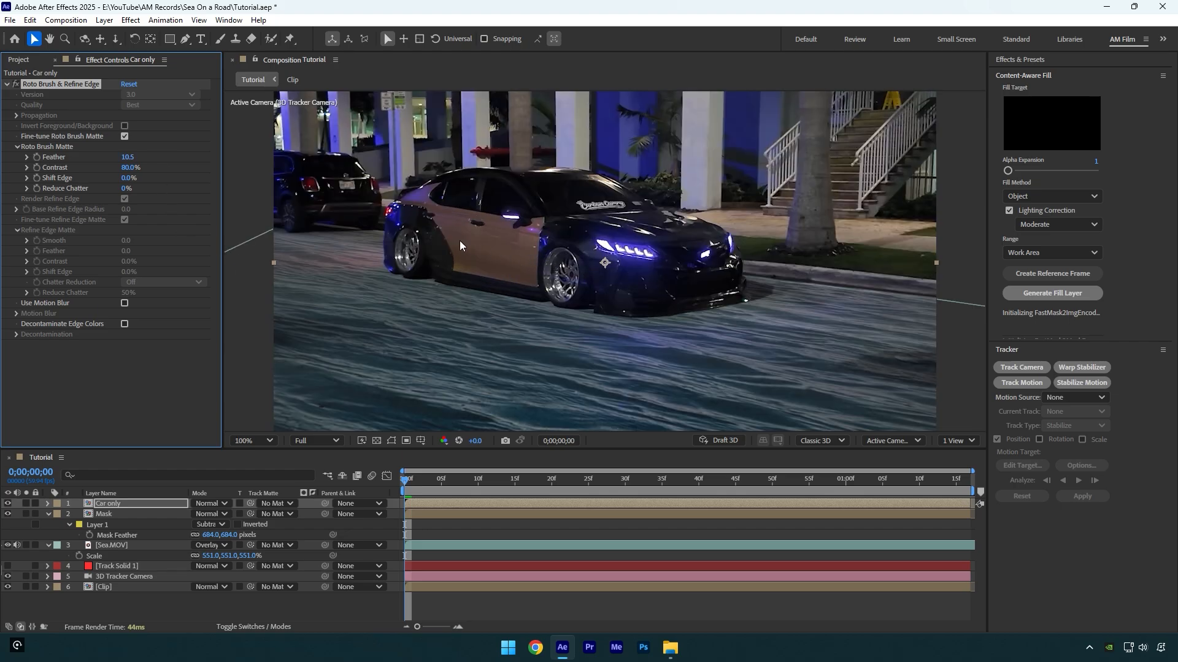
mouse_move(831, 324)
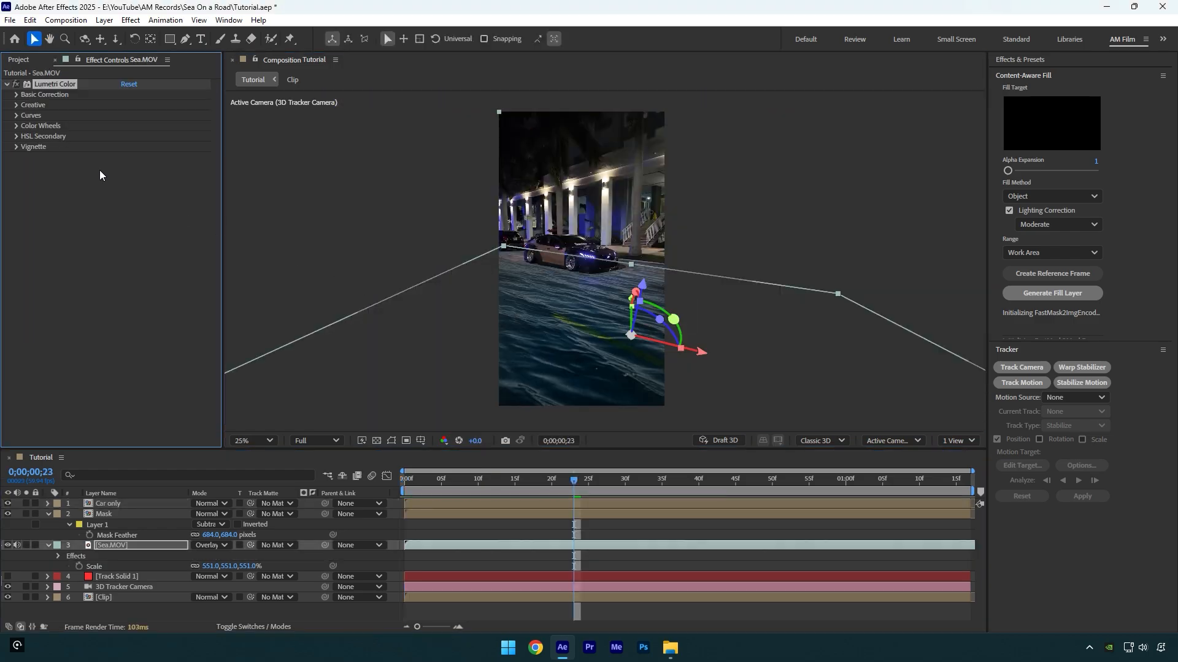
Step: In Lumetri Basic Correction give the sea exposure 2.0, contrast 67 and highlights 42
left_click(16, 94)
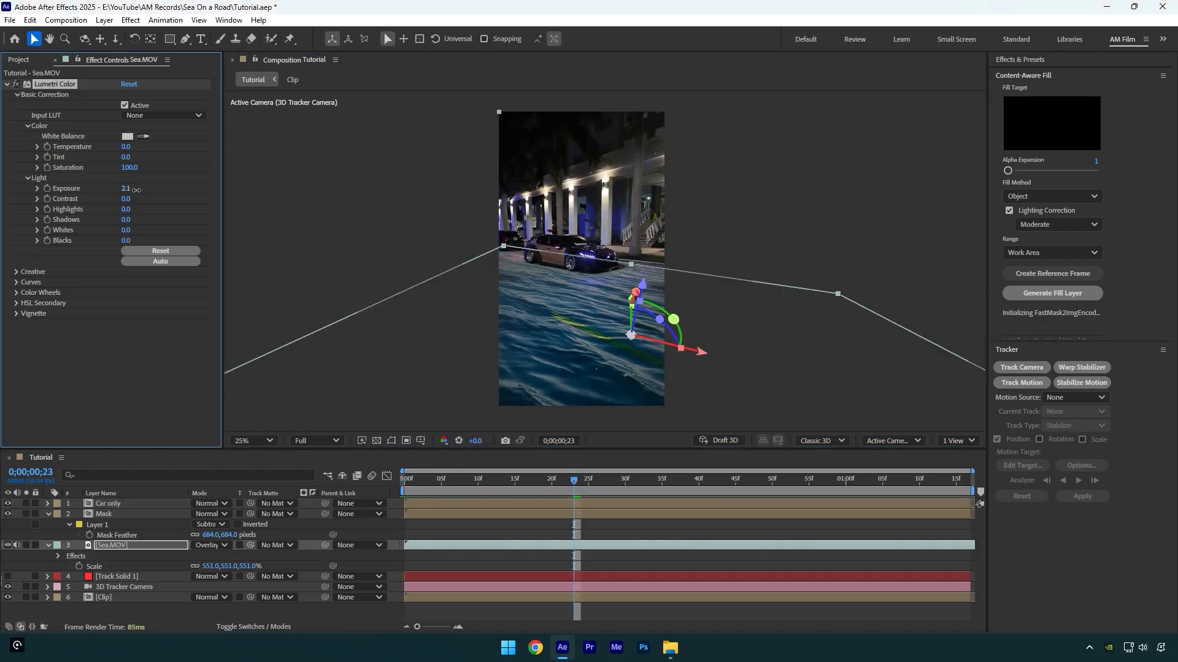
left_click(160, 260)
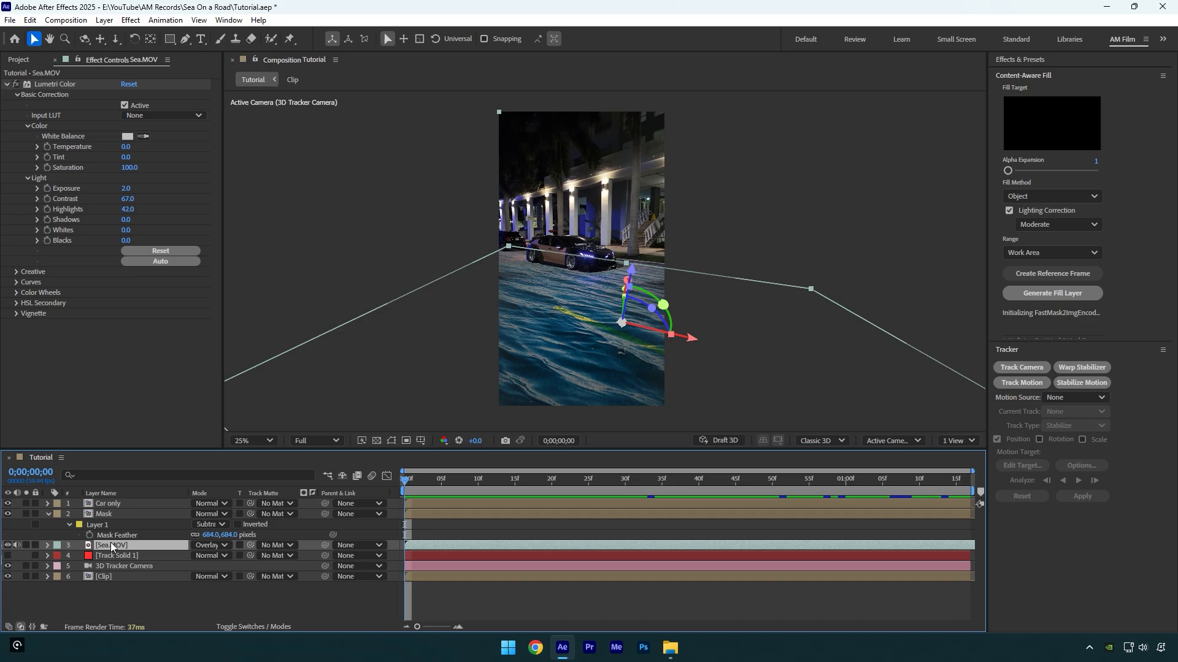
Step: Pre-compose the sea, track solid and camera layers into a composition named Sea
right_click(111, 545)
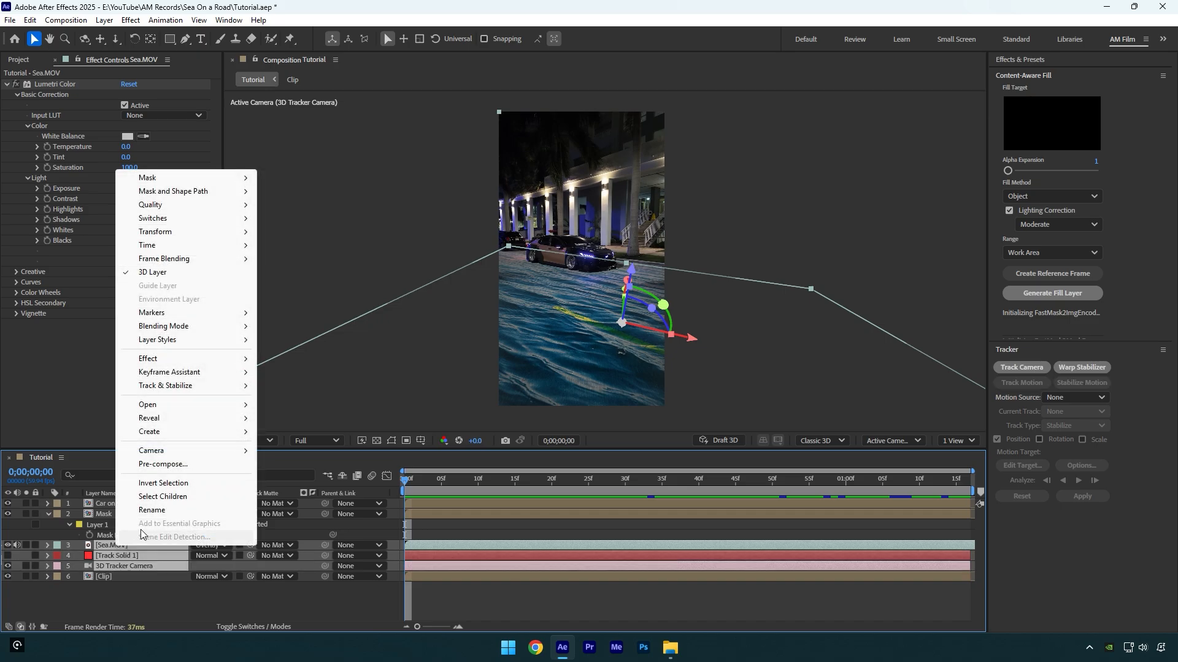
left_click(162, 466)
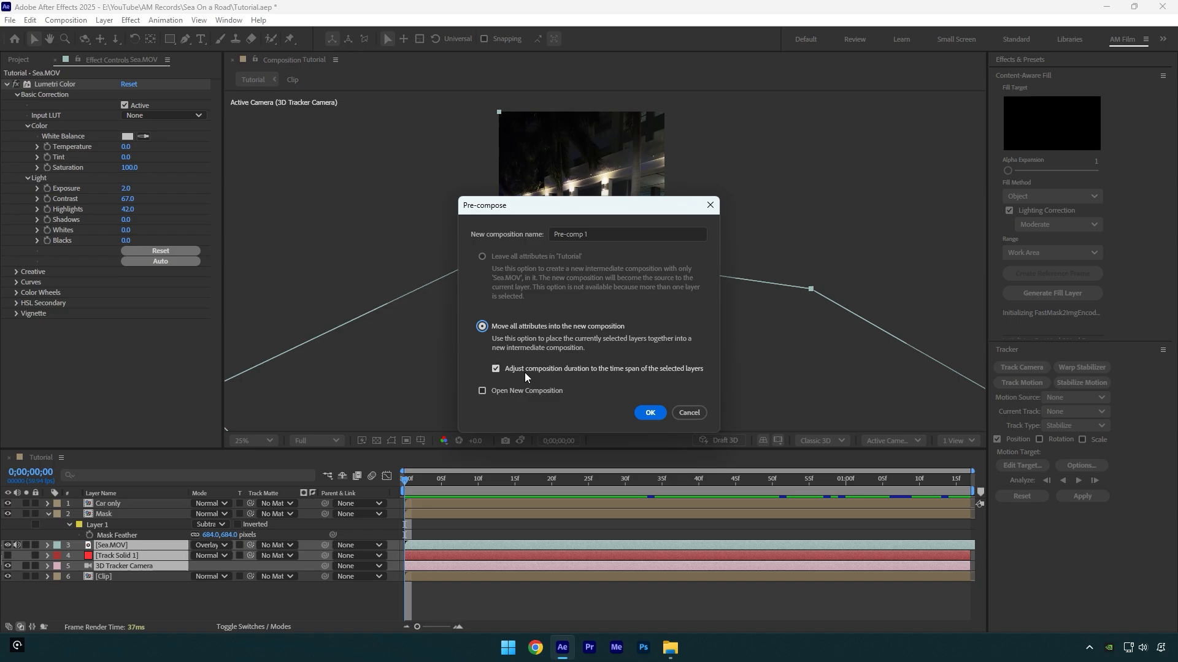
type("Sea")
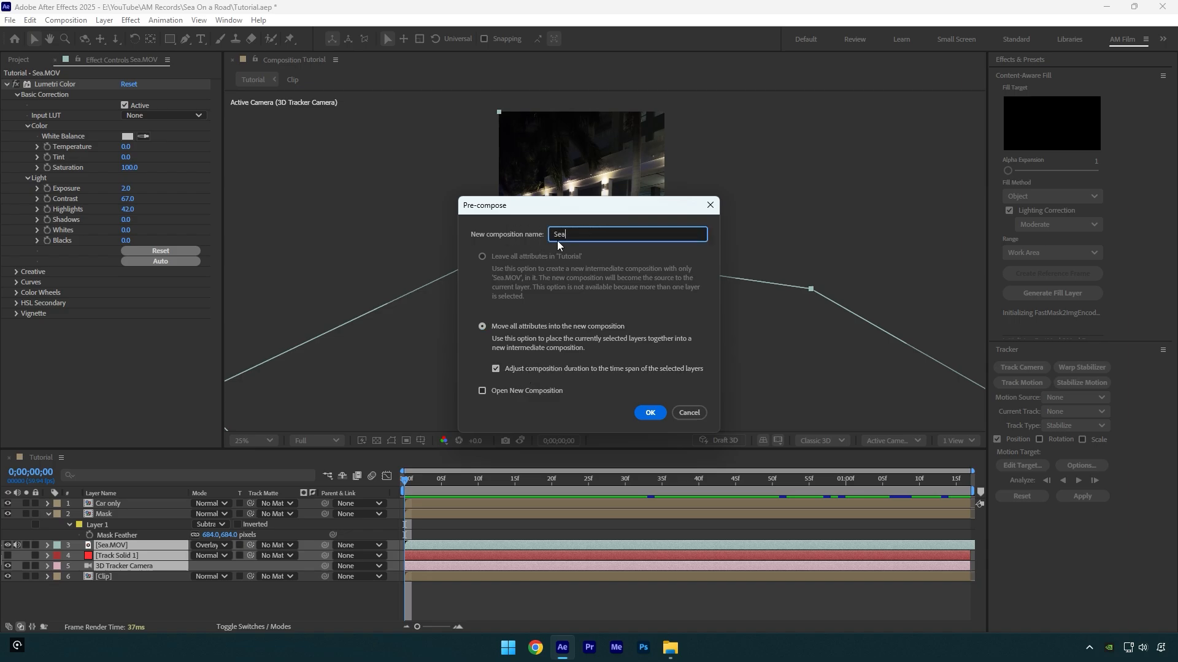
left_click(649, 412)
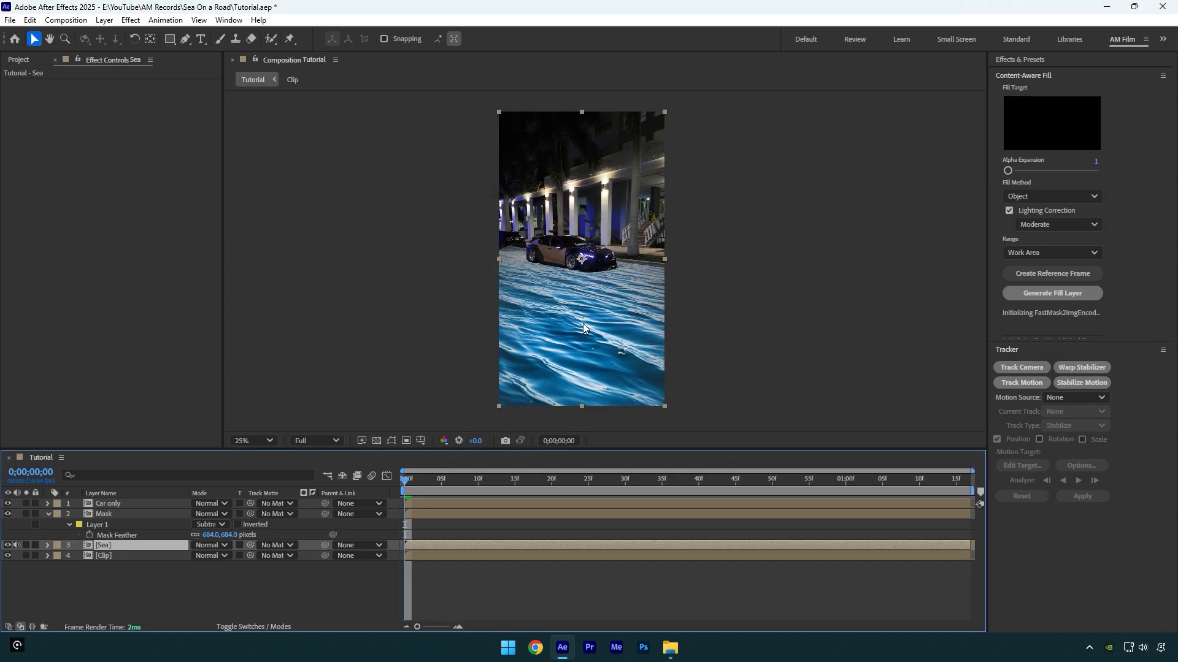
Step: Set the Sea pre-comp layer to blend in Overlay mode
left_click(213, 546)
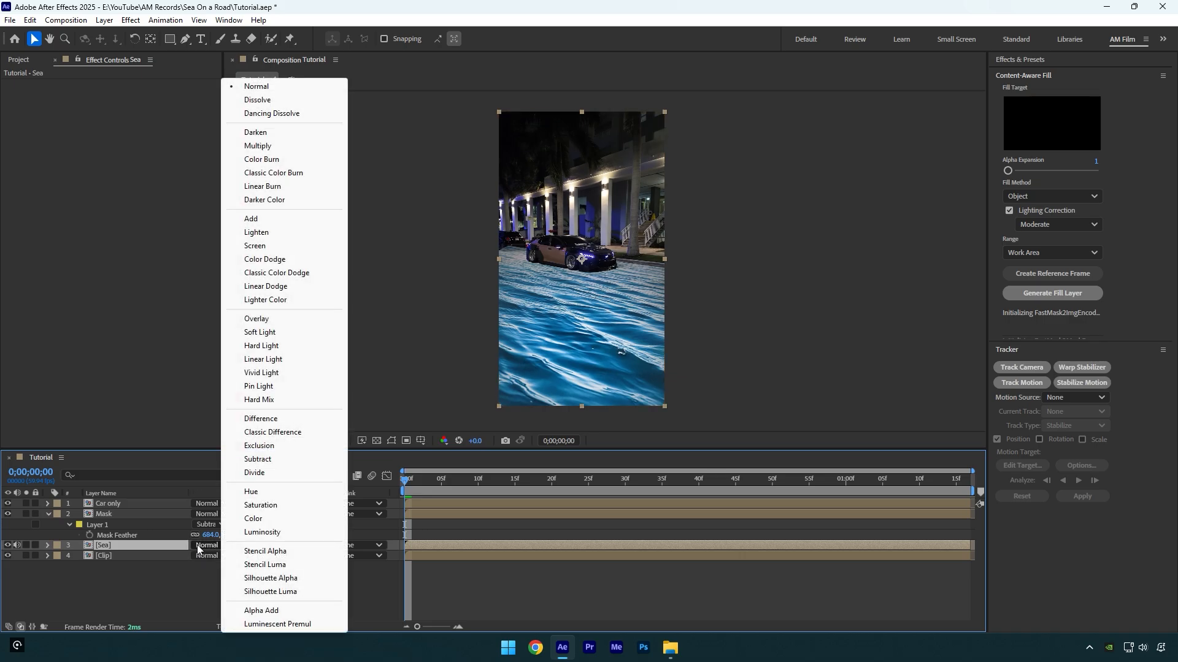
left_click(257, 319)
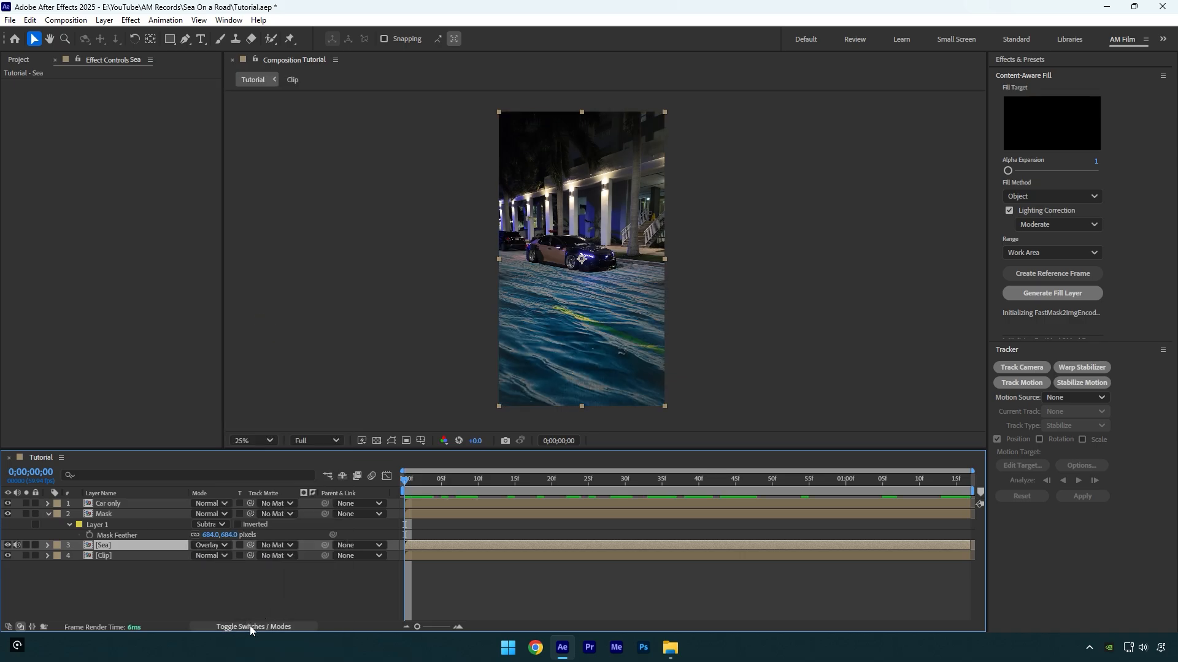
Step: Create a solid and camera from the Clip's track points and import Astronaut.glb into the comp
left_click(252, 626)
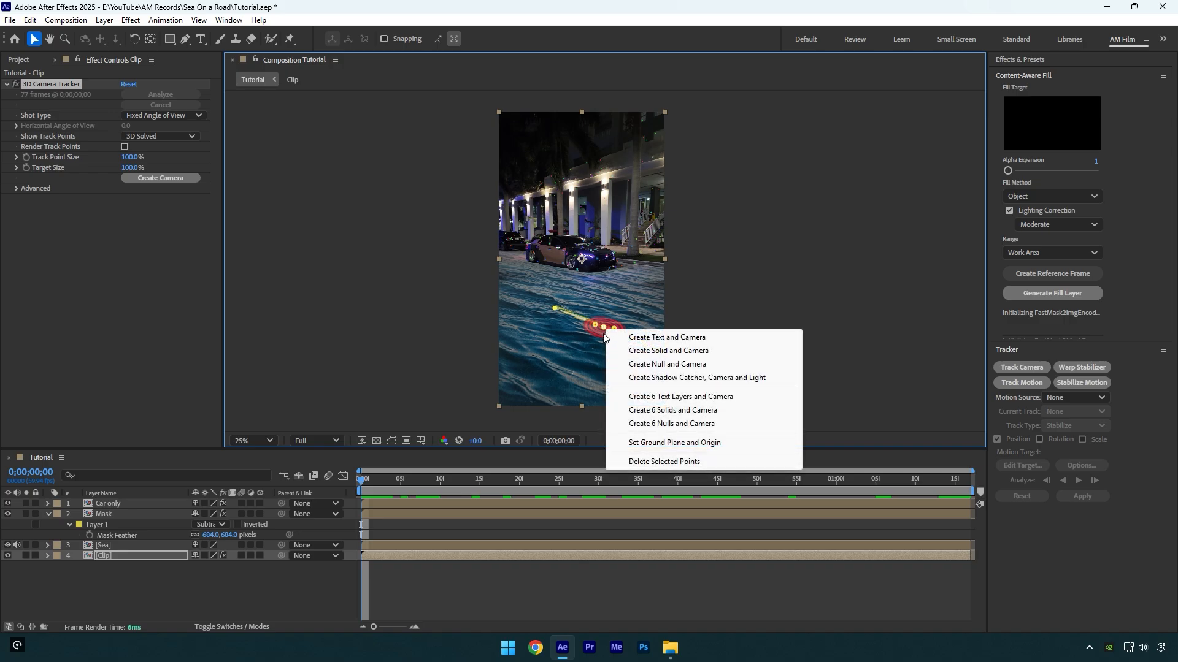
left_click(667, 351)
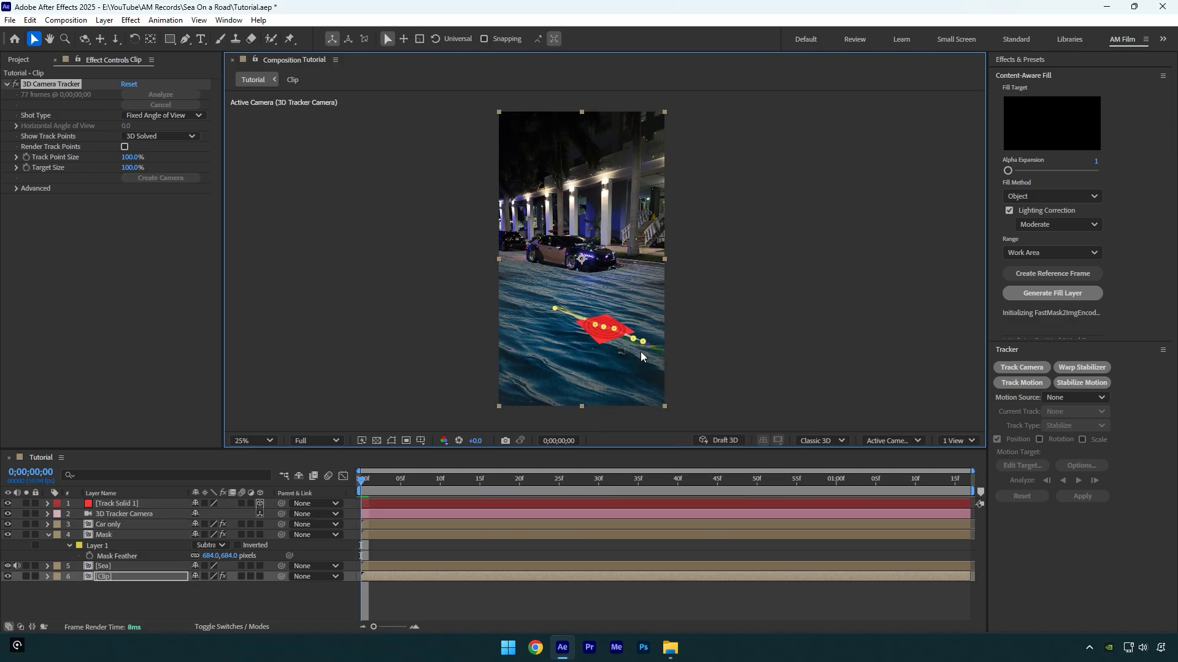
left_click(668, 647)
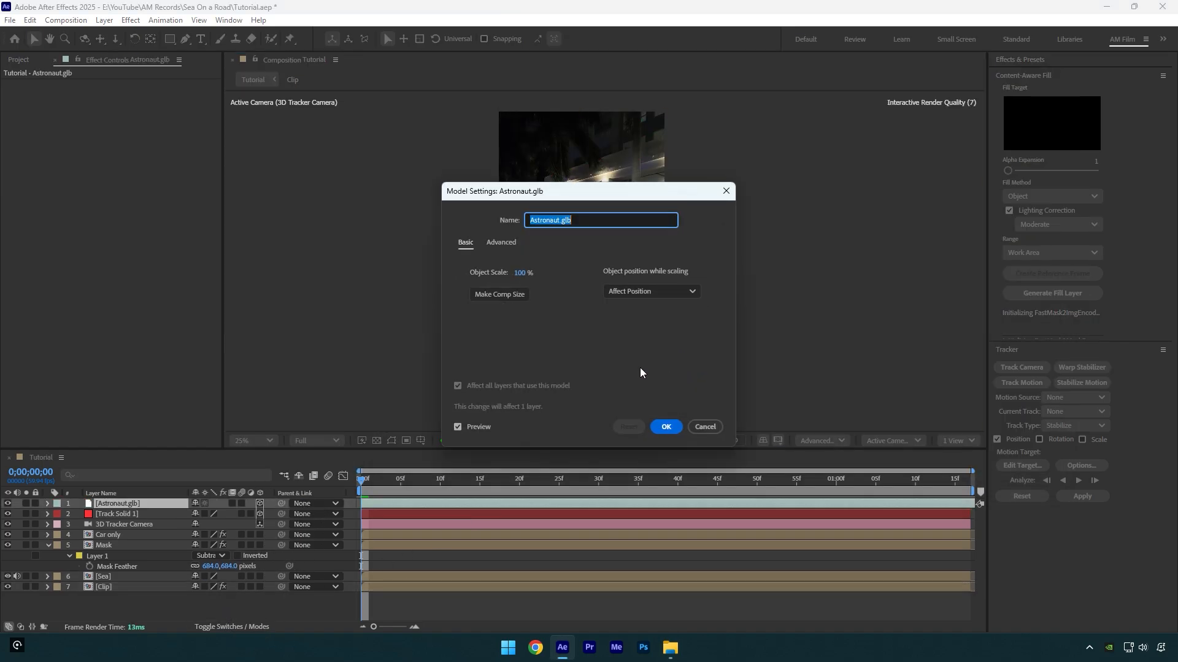
Step: Apply an astronaut animation, scale it to 1075.5% over the water and place it beneath the Sea layer
left_click(664, 427)
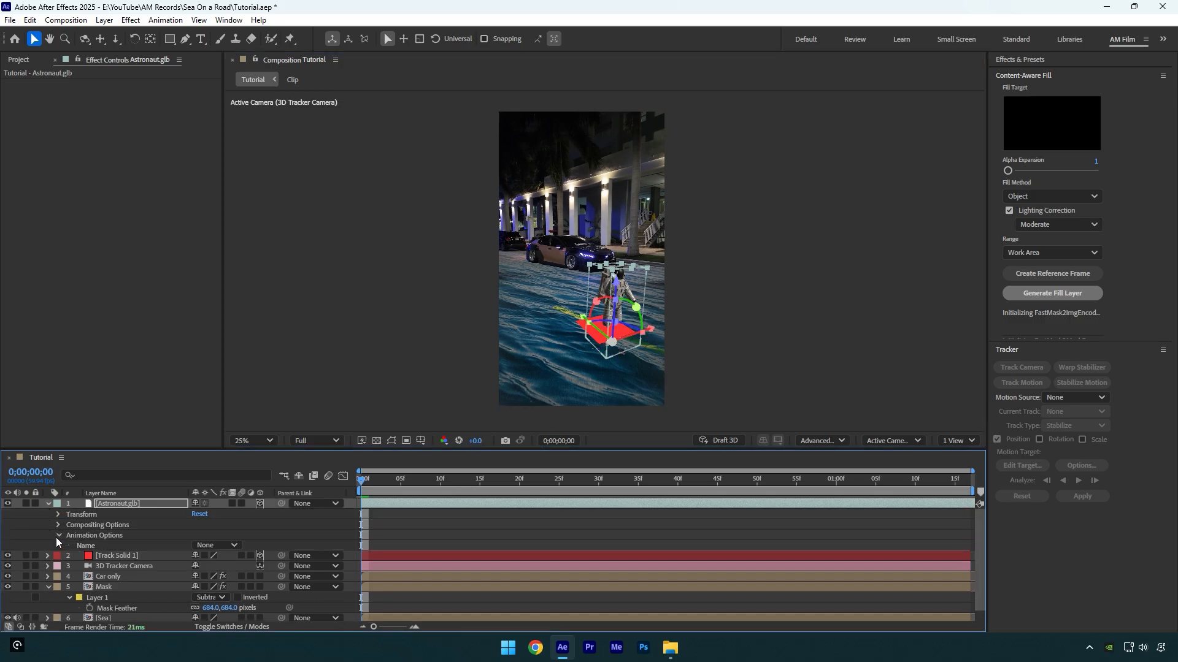
left_click(216, 545)
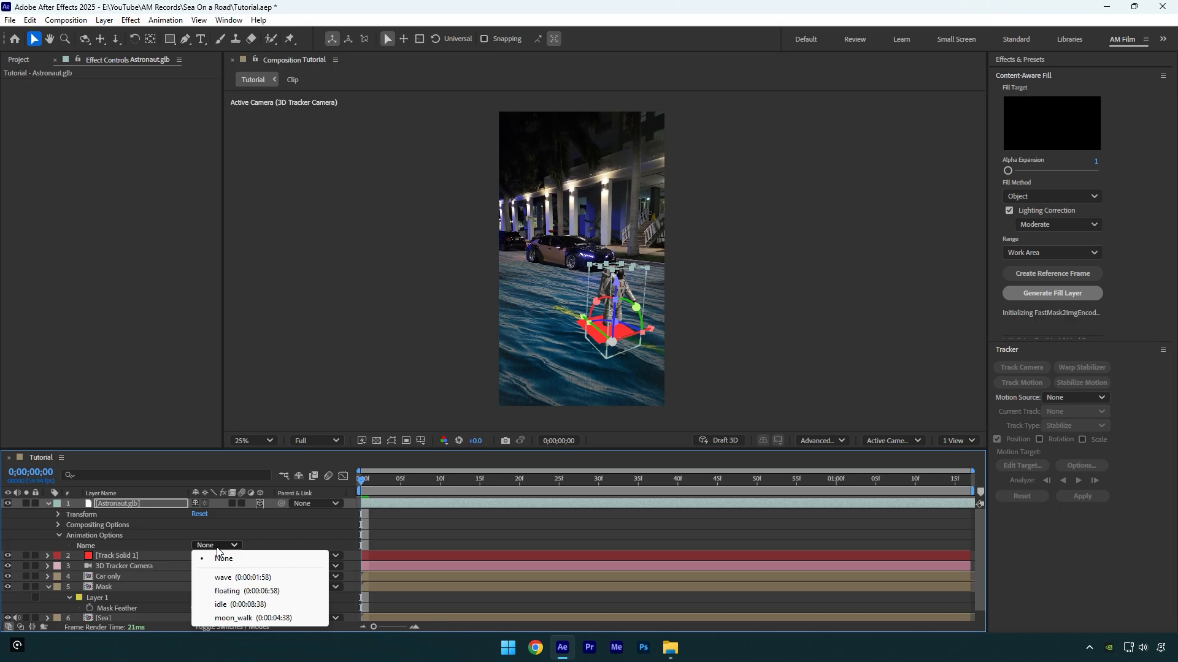
left_click(227, 591)
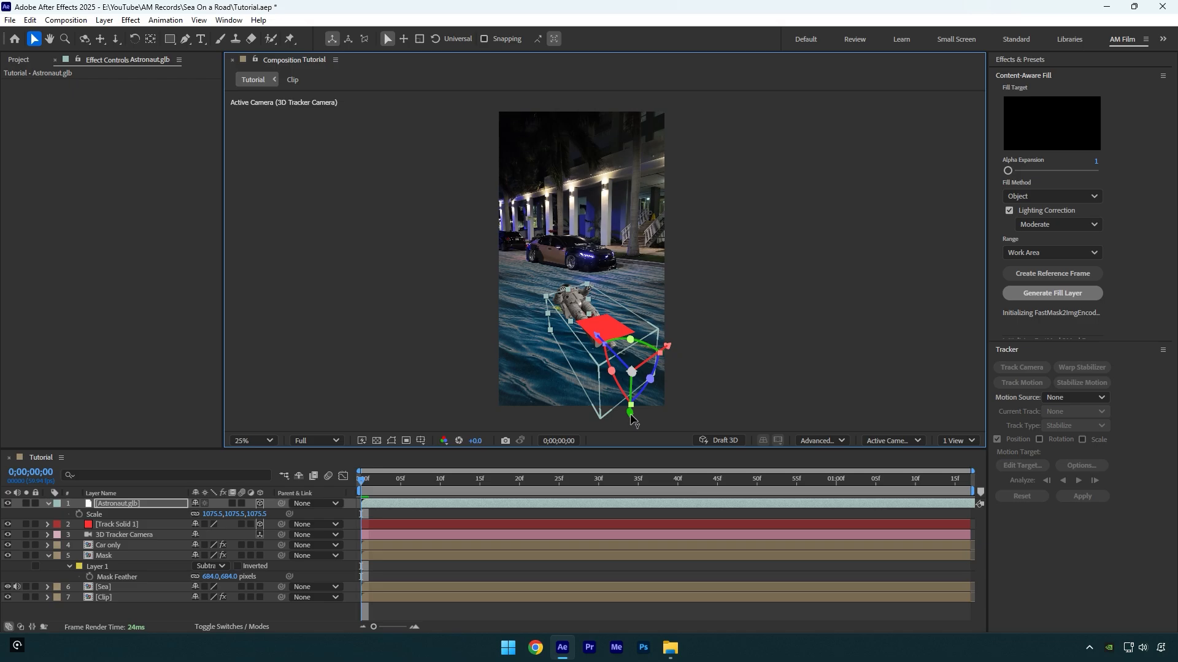
left_click(116, 525)
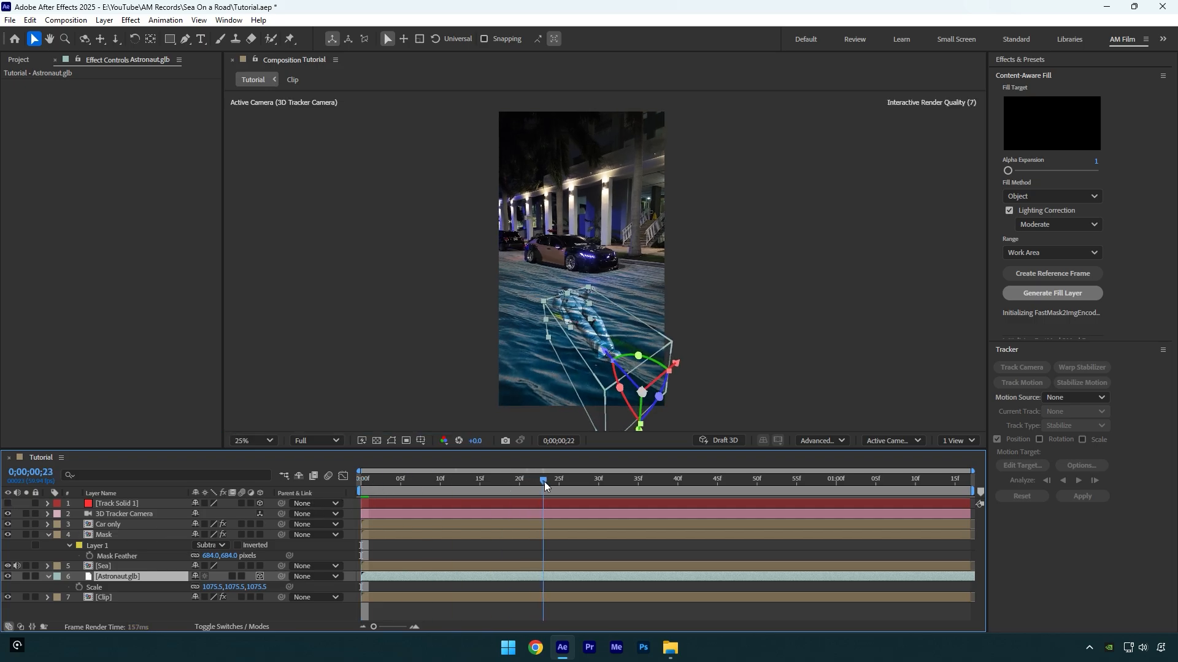
left_click(471, 479)
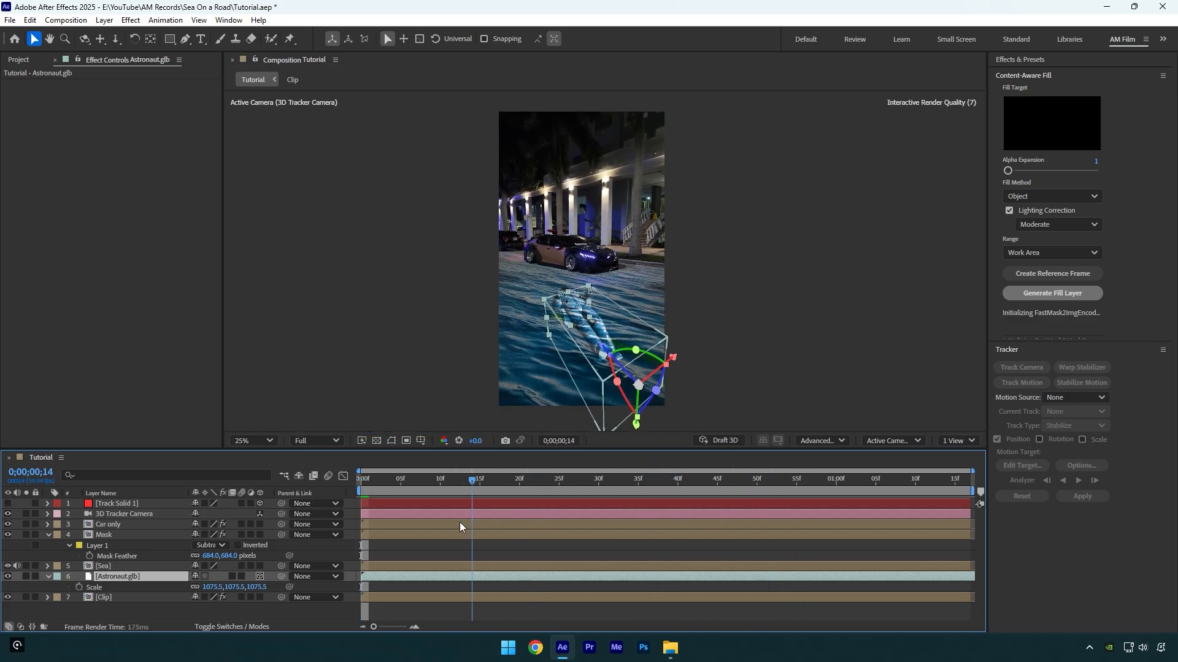